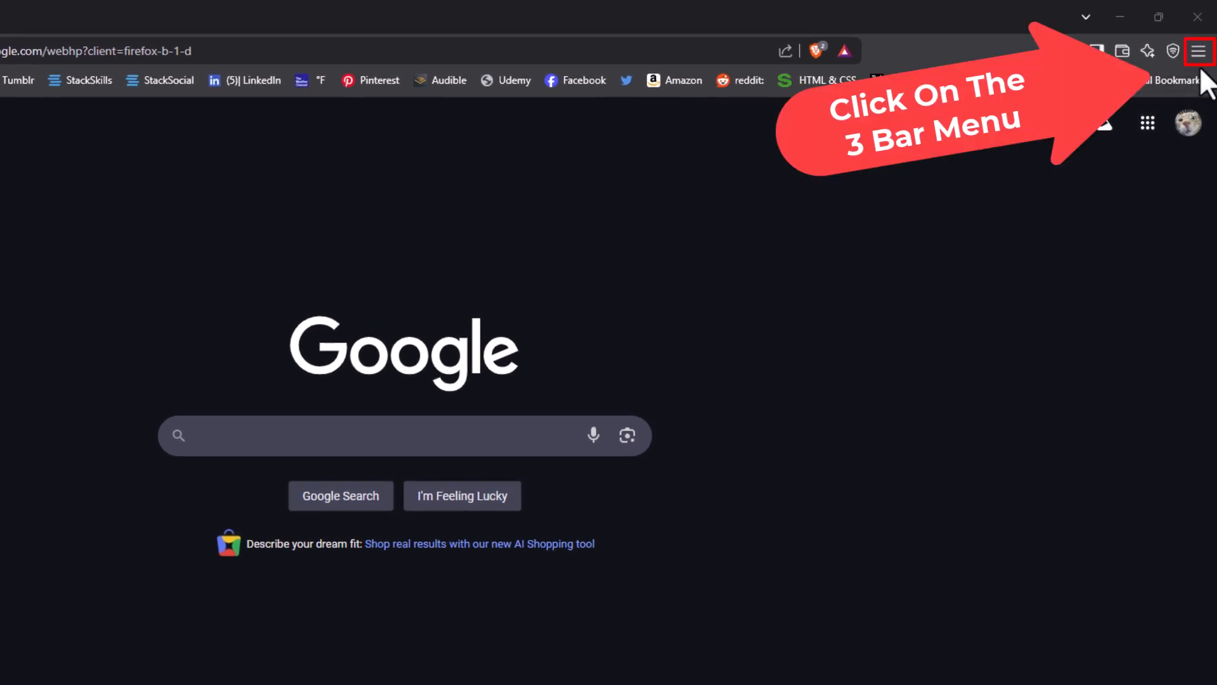
# - Open Brave's main menu from the three-bar button over the Google page
pyautogui.click(1200, 52)
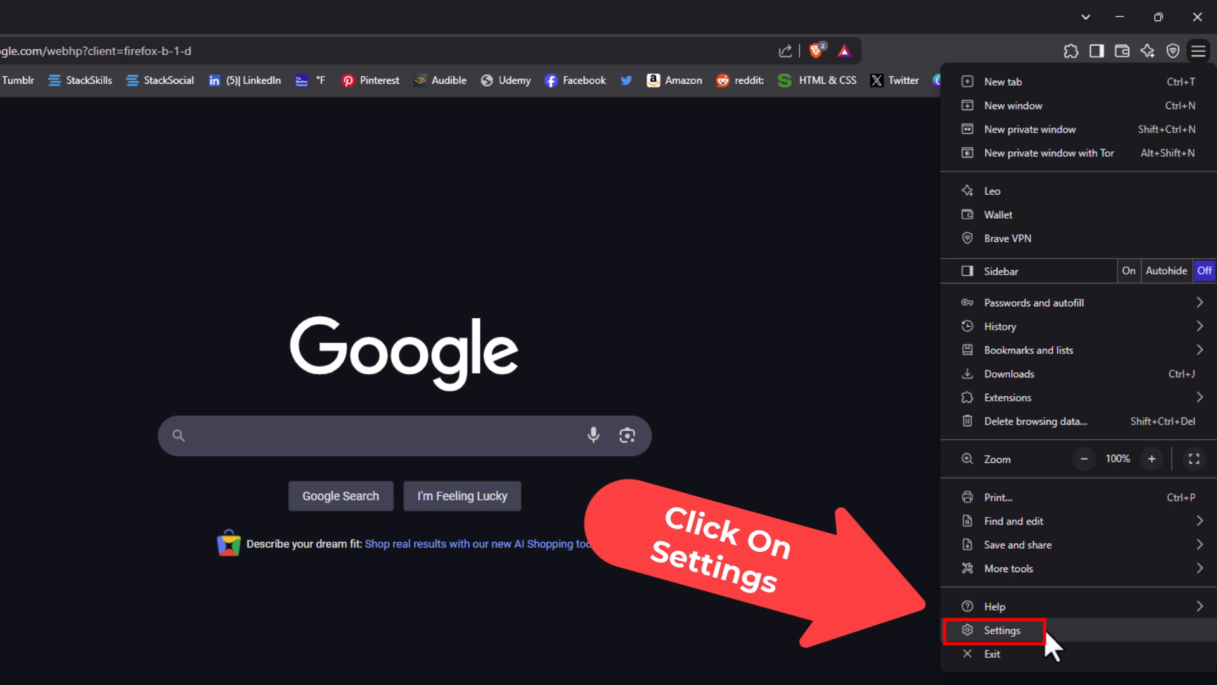
# - Choose Settings from the Brave menu to reach the Get started settings page
pyautogui.click(1002, 630)
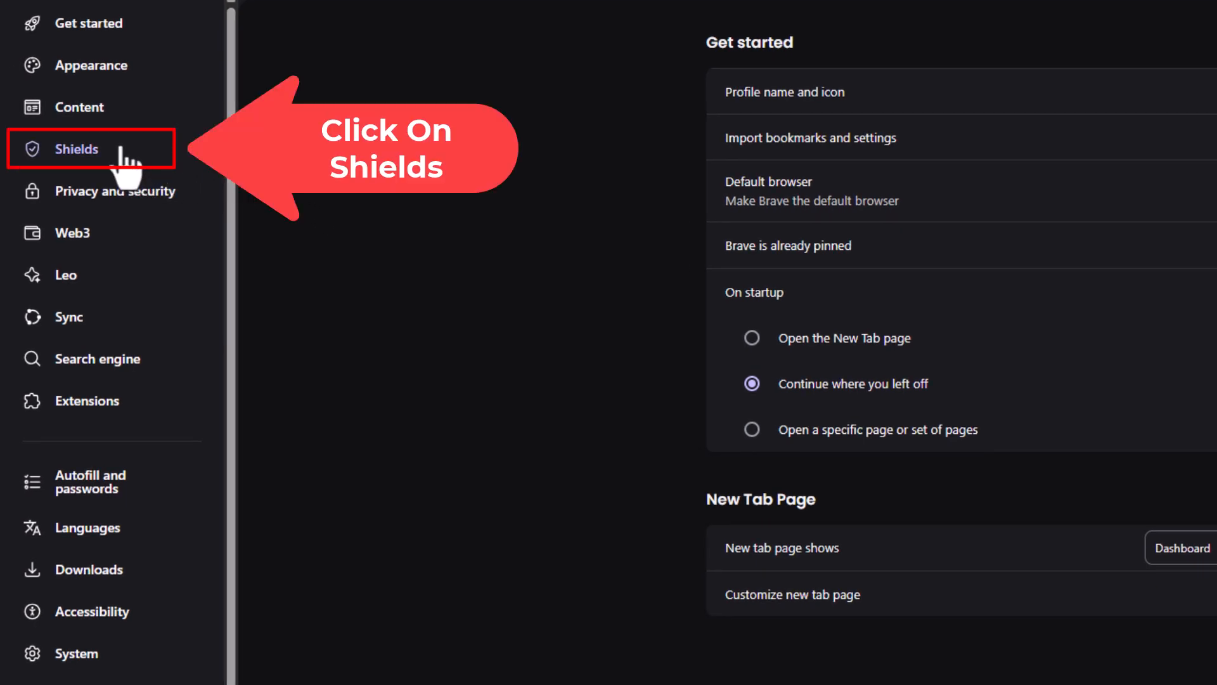
# - Show Shields settings and expand the Trackers & ads blocking dropdown, currently Standard
pyautogui.click(75, 148)
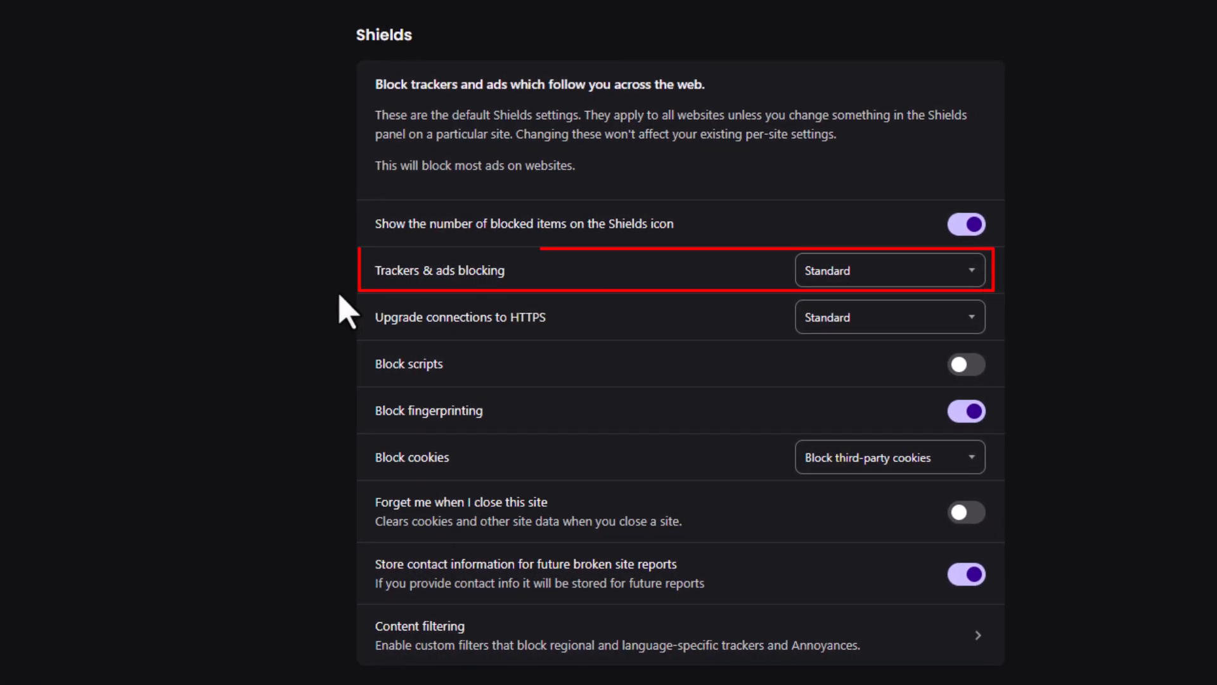
pyautogui.moveTo(707, 291)
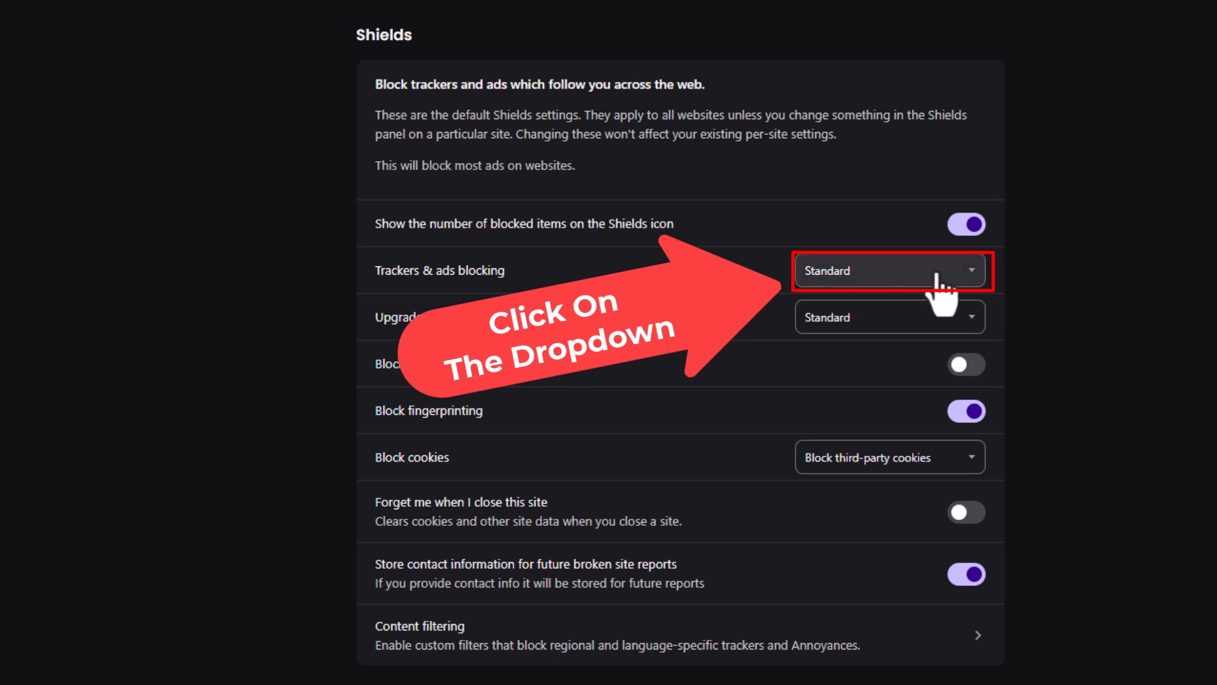
pyautogui.click(890, 271)
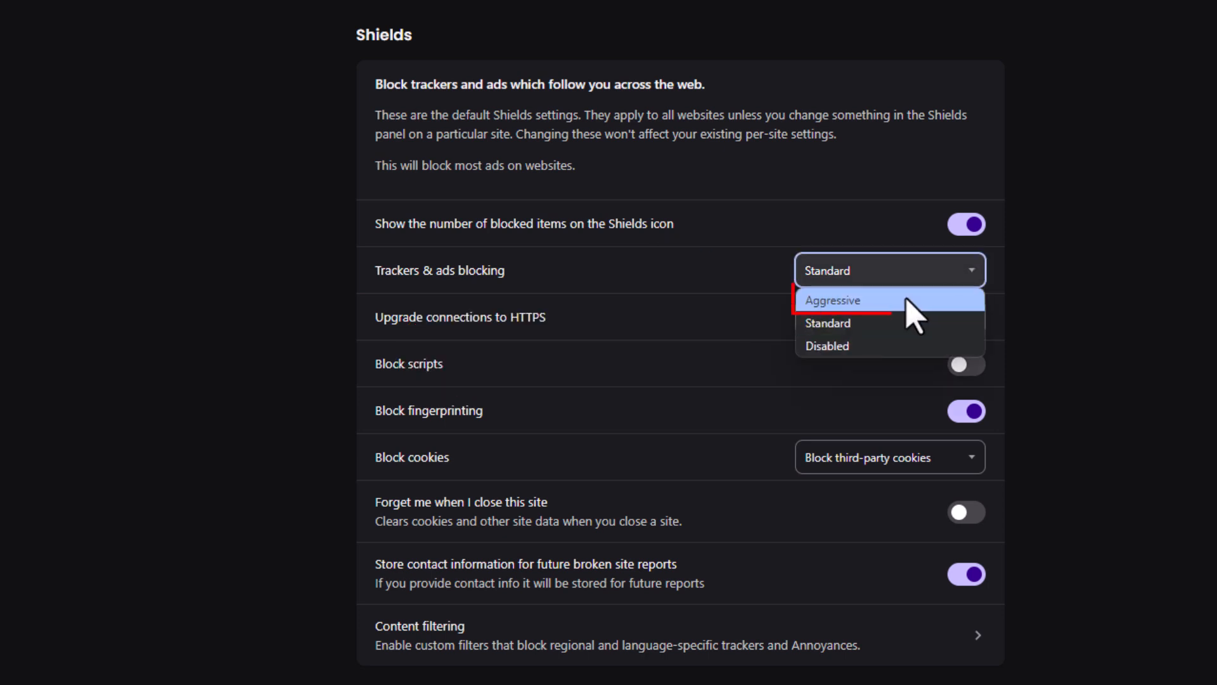